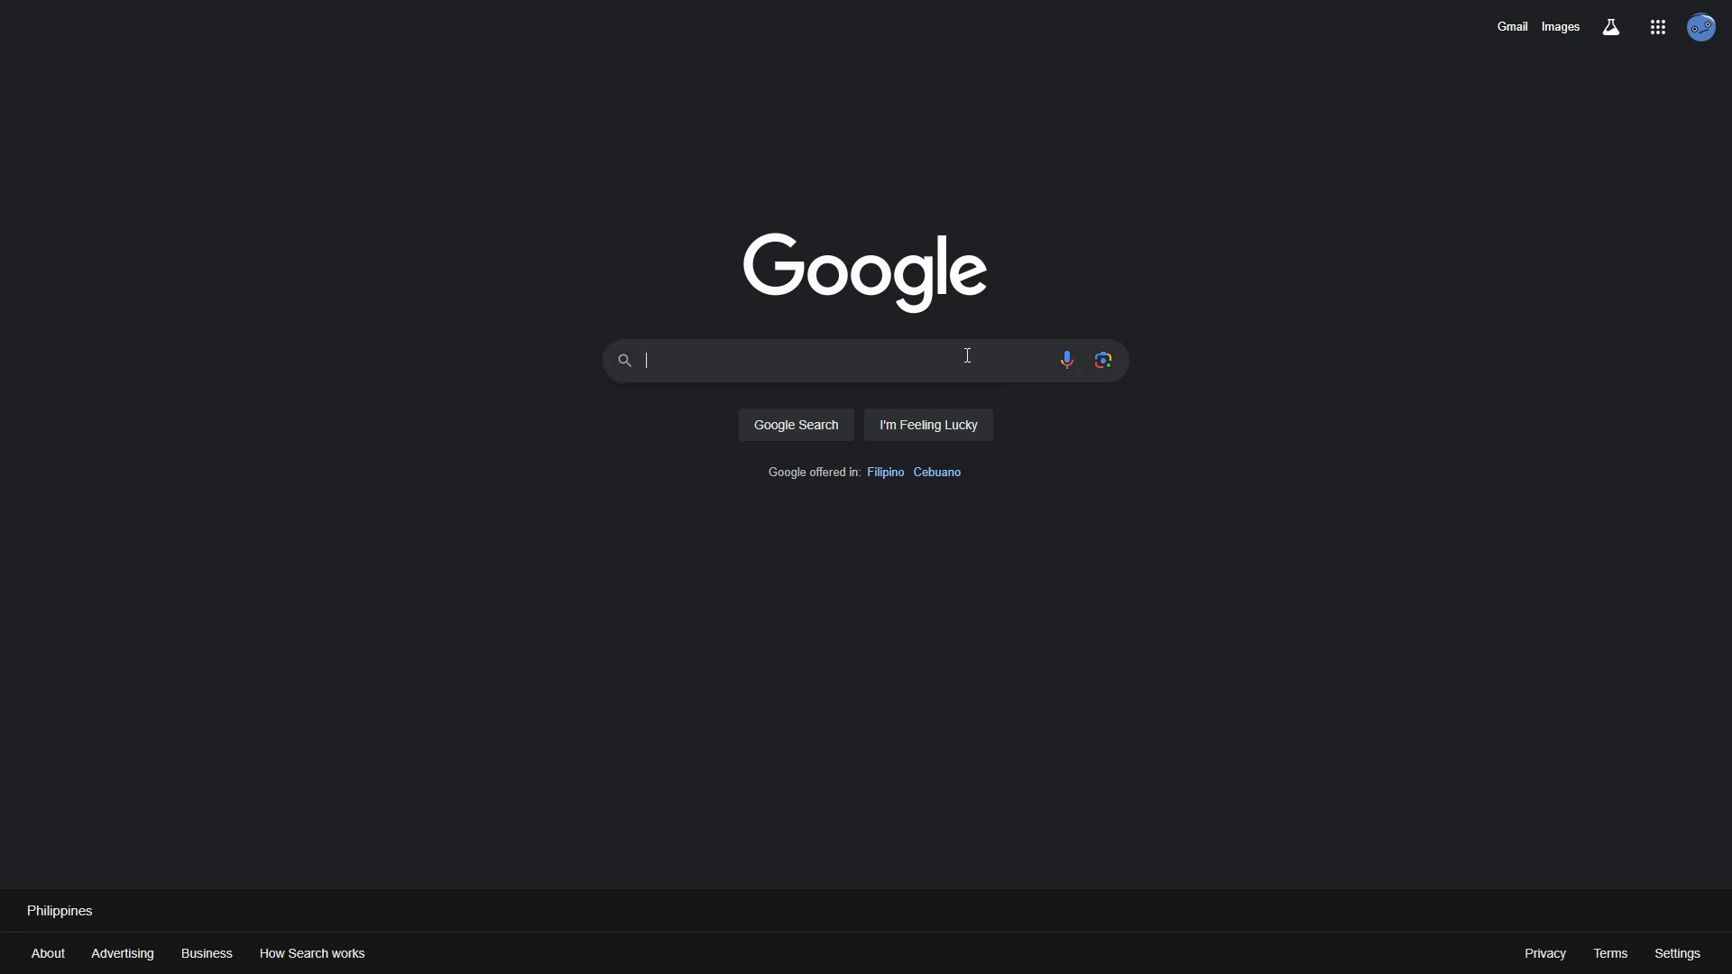
# Search Google for "steamunlocked" to list the SteamUnlocked site first
pyautogui.write('steamunlocked')
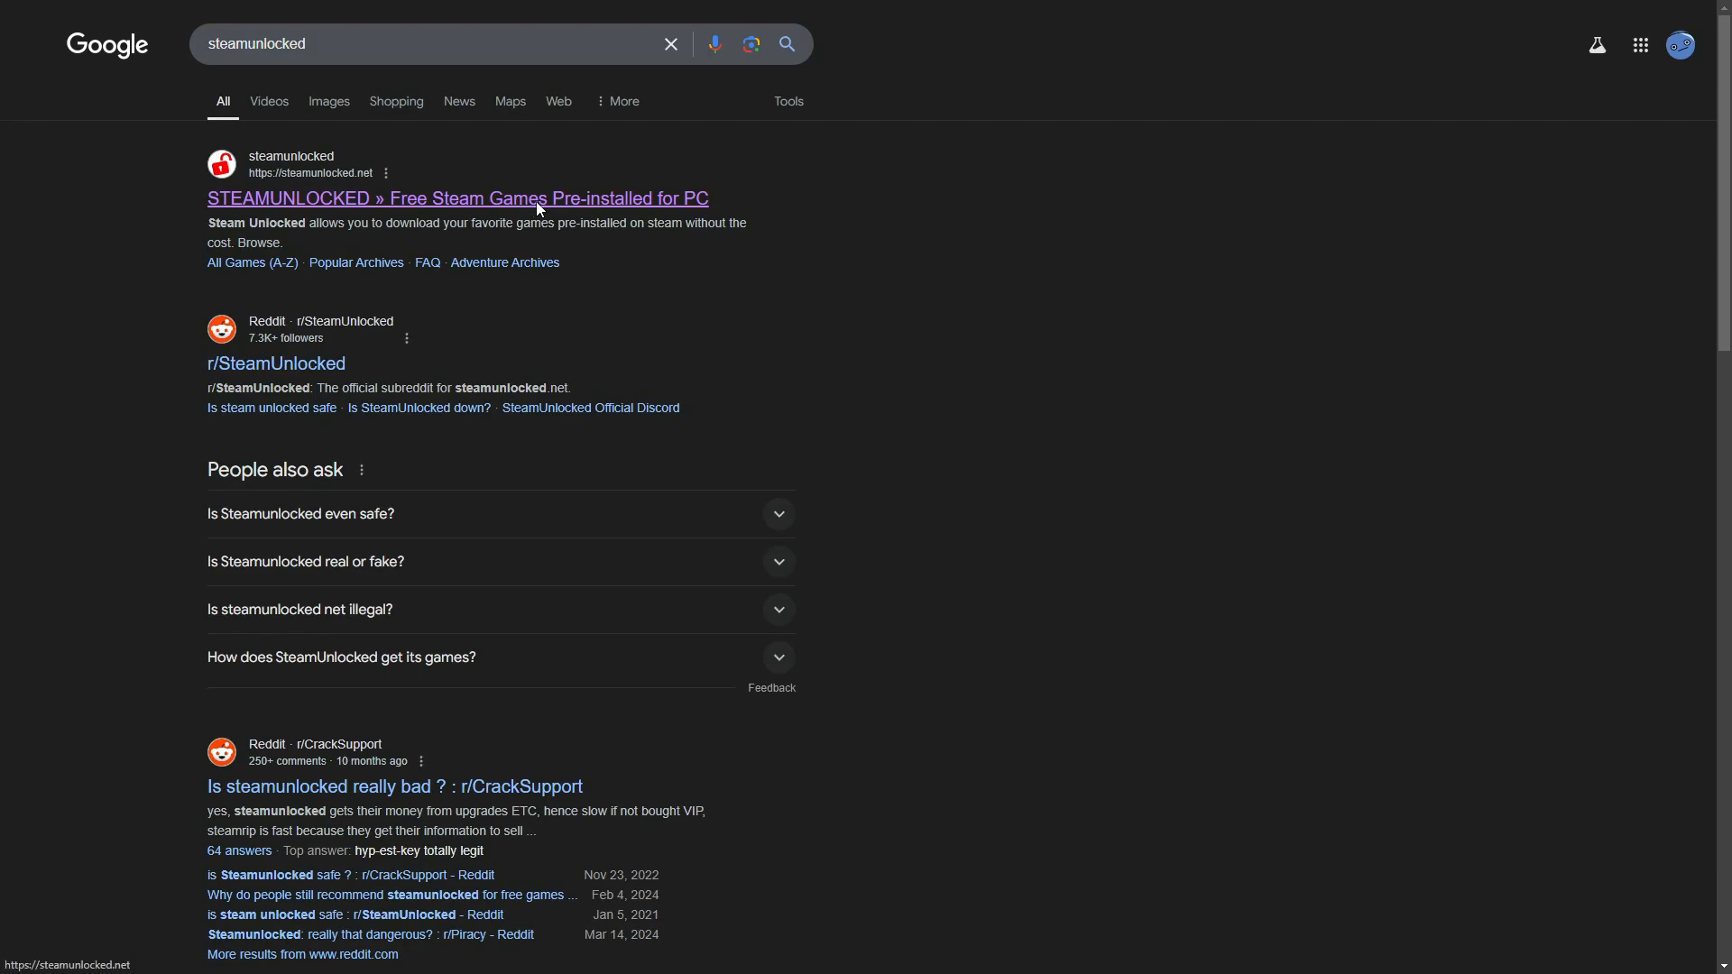
pyautogui.moveTo(538, 213)
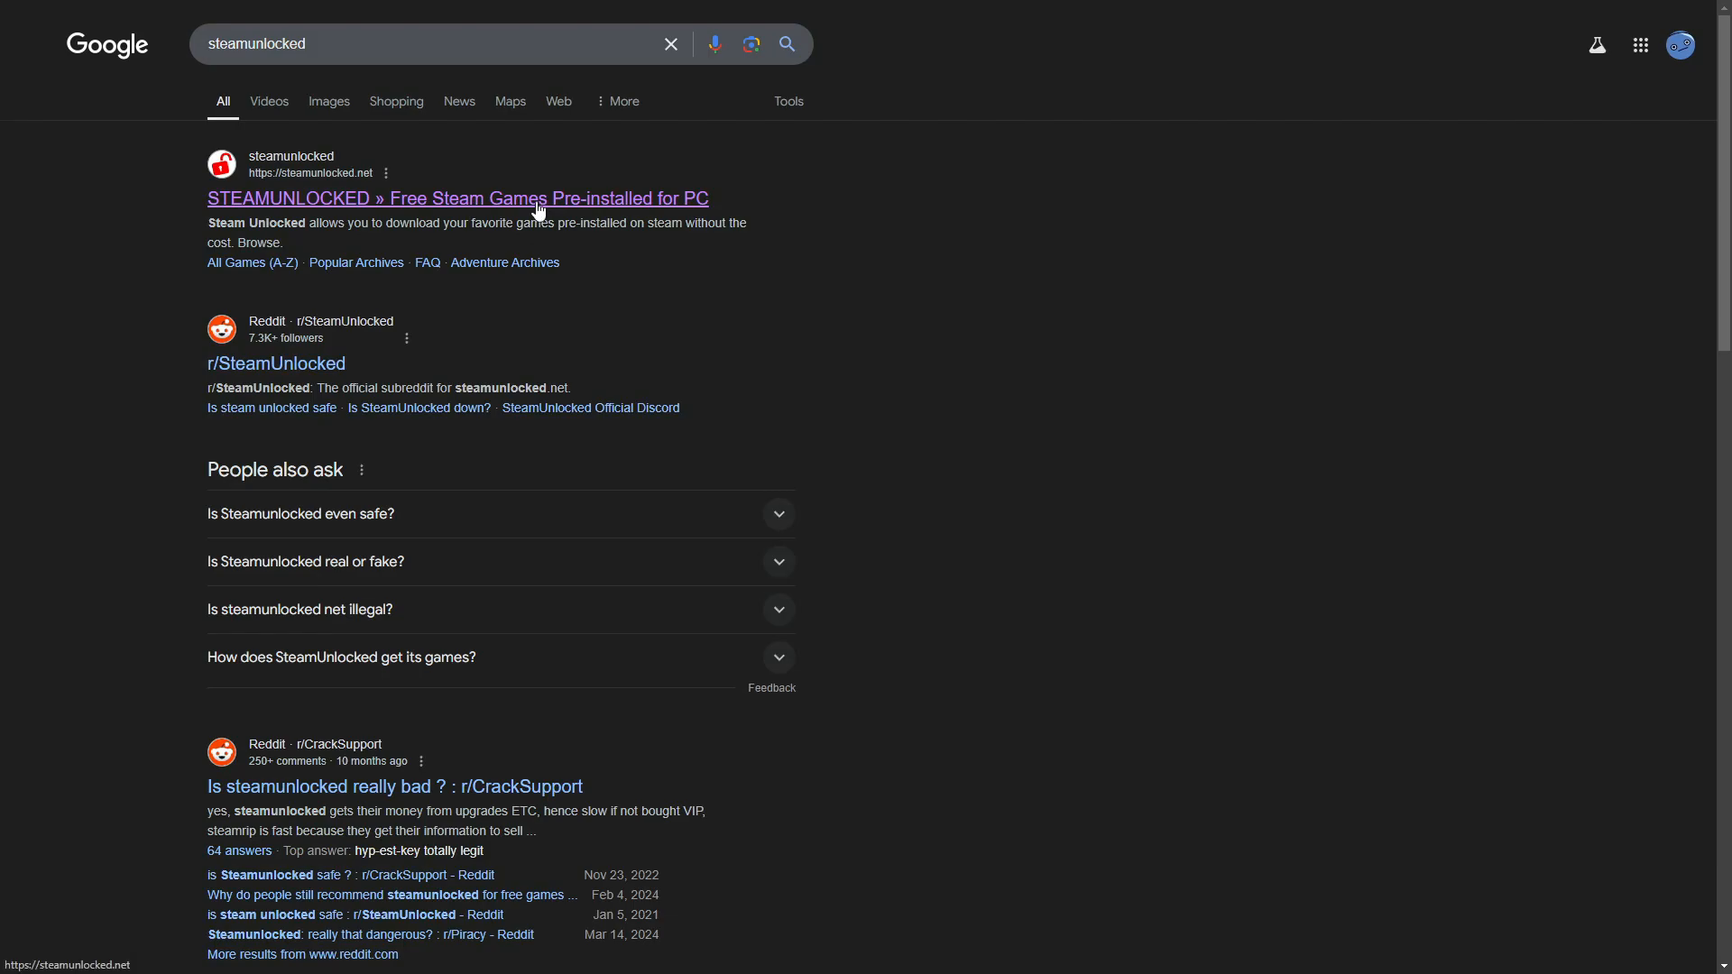
# Open the SteamUnlocked result and bring the Recently Added games grid into view
pyautogui.click(456, 199)
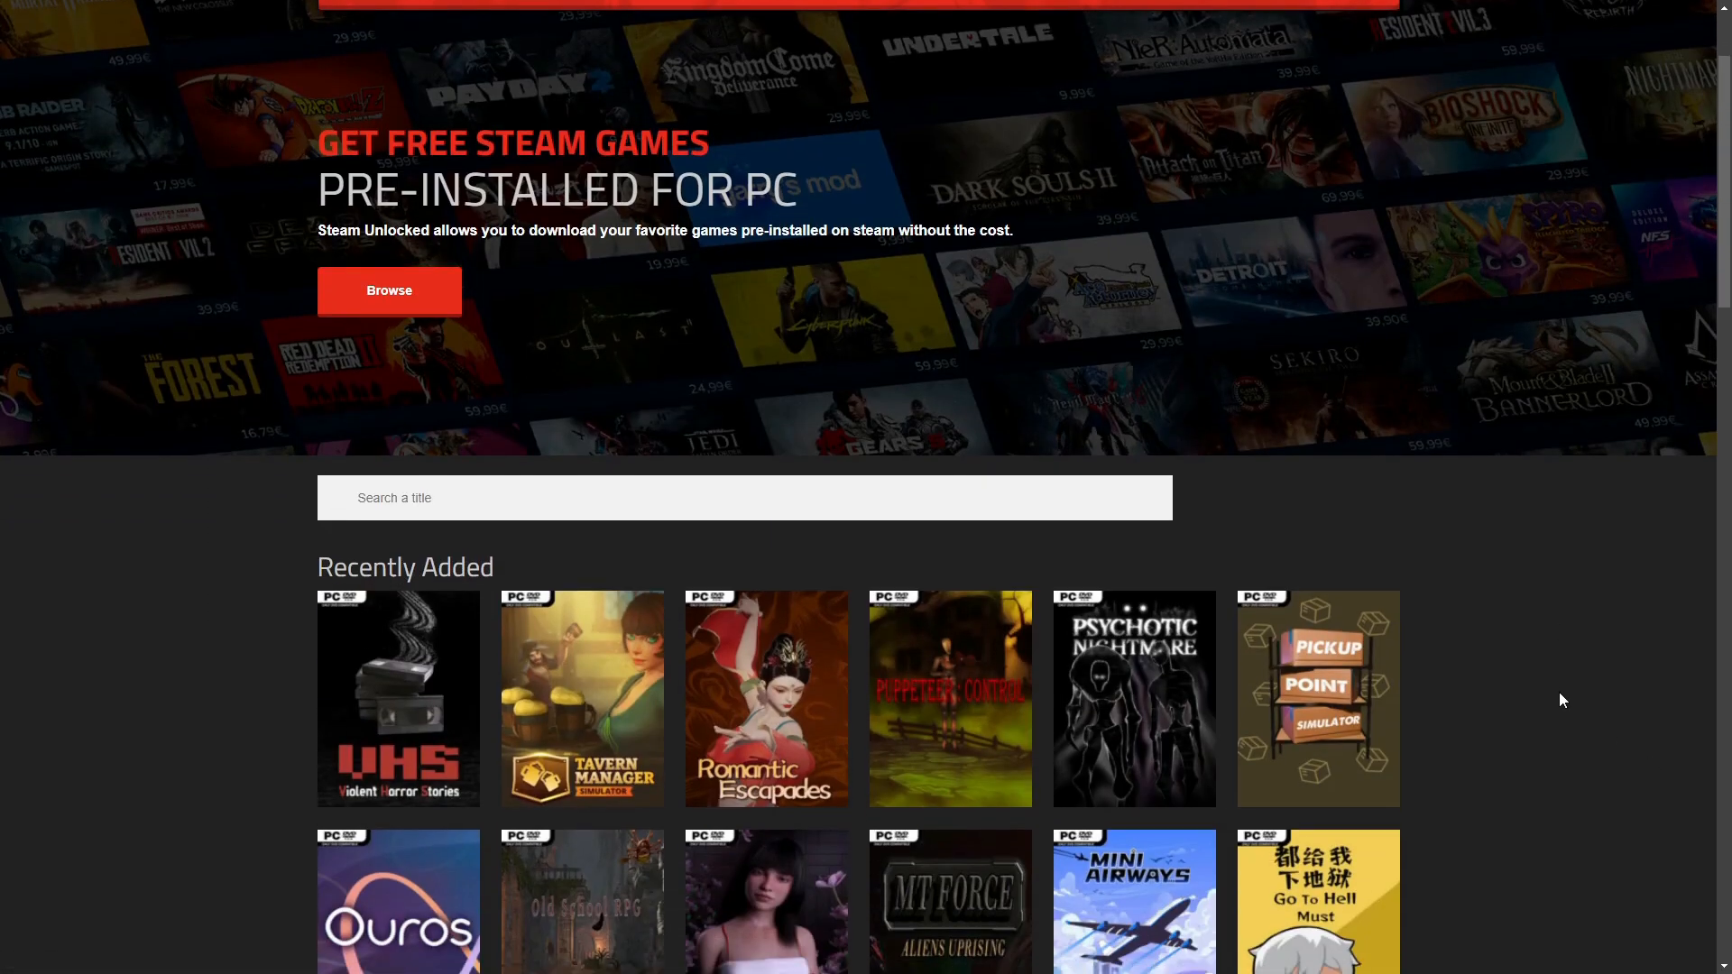
pyautogui.scroll(-3)
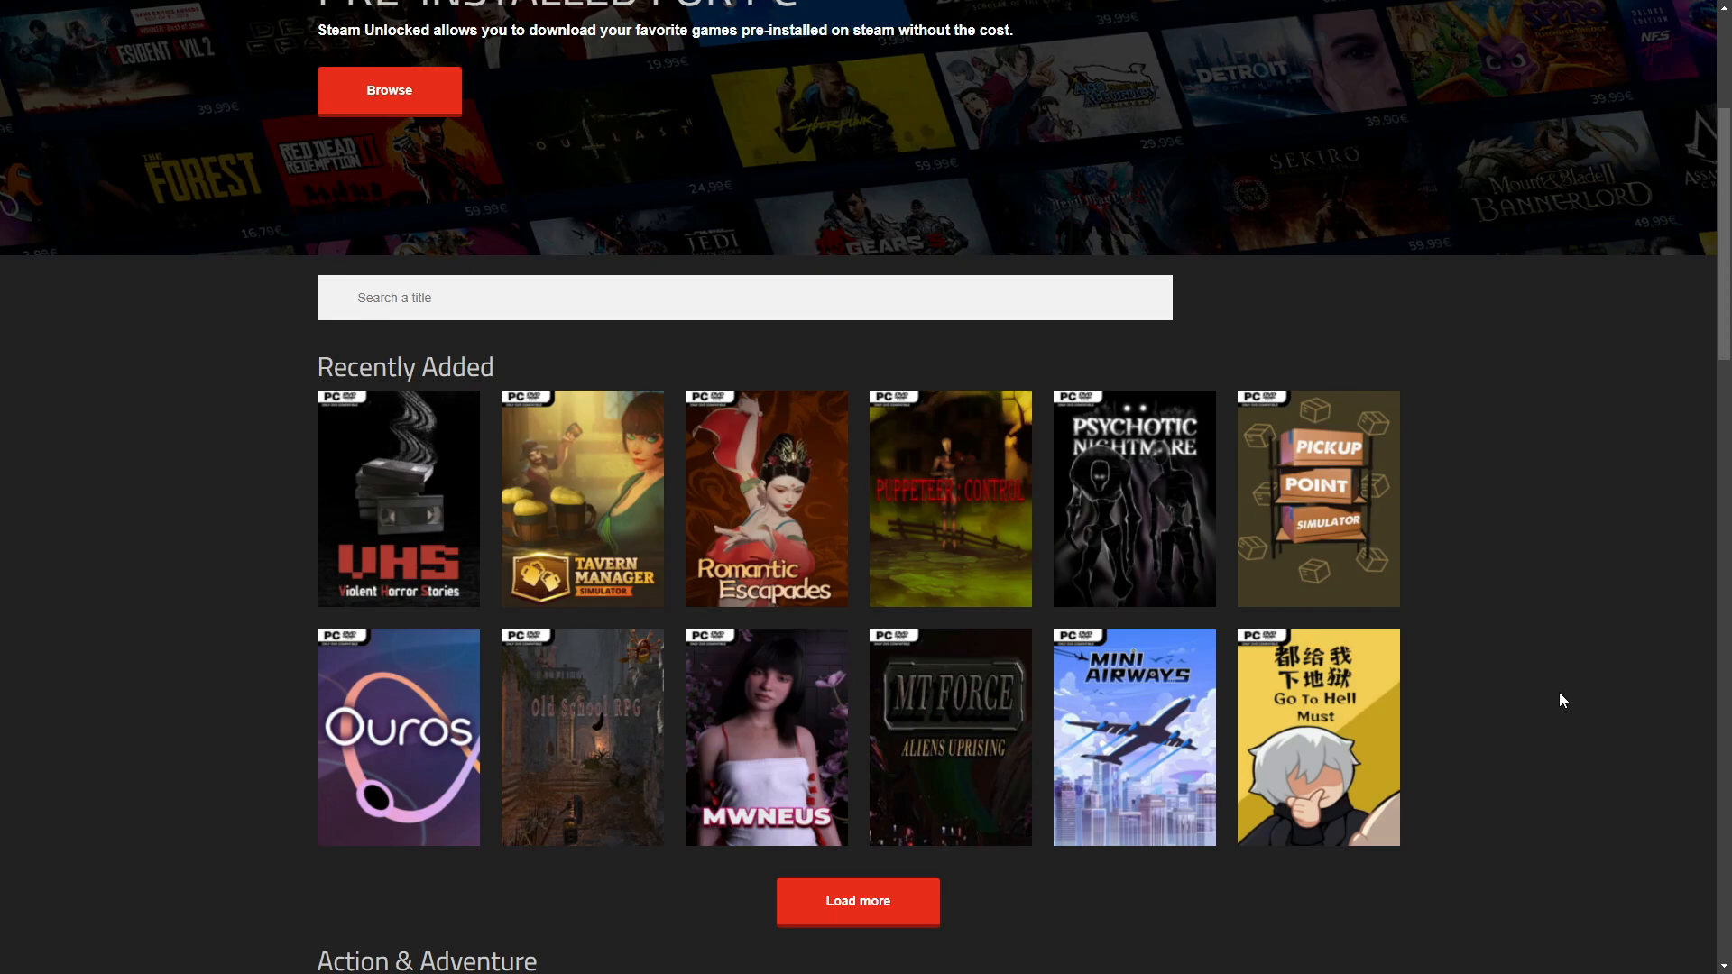
pyautogui.moveTo(1512, 695)
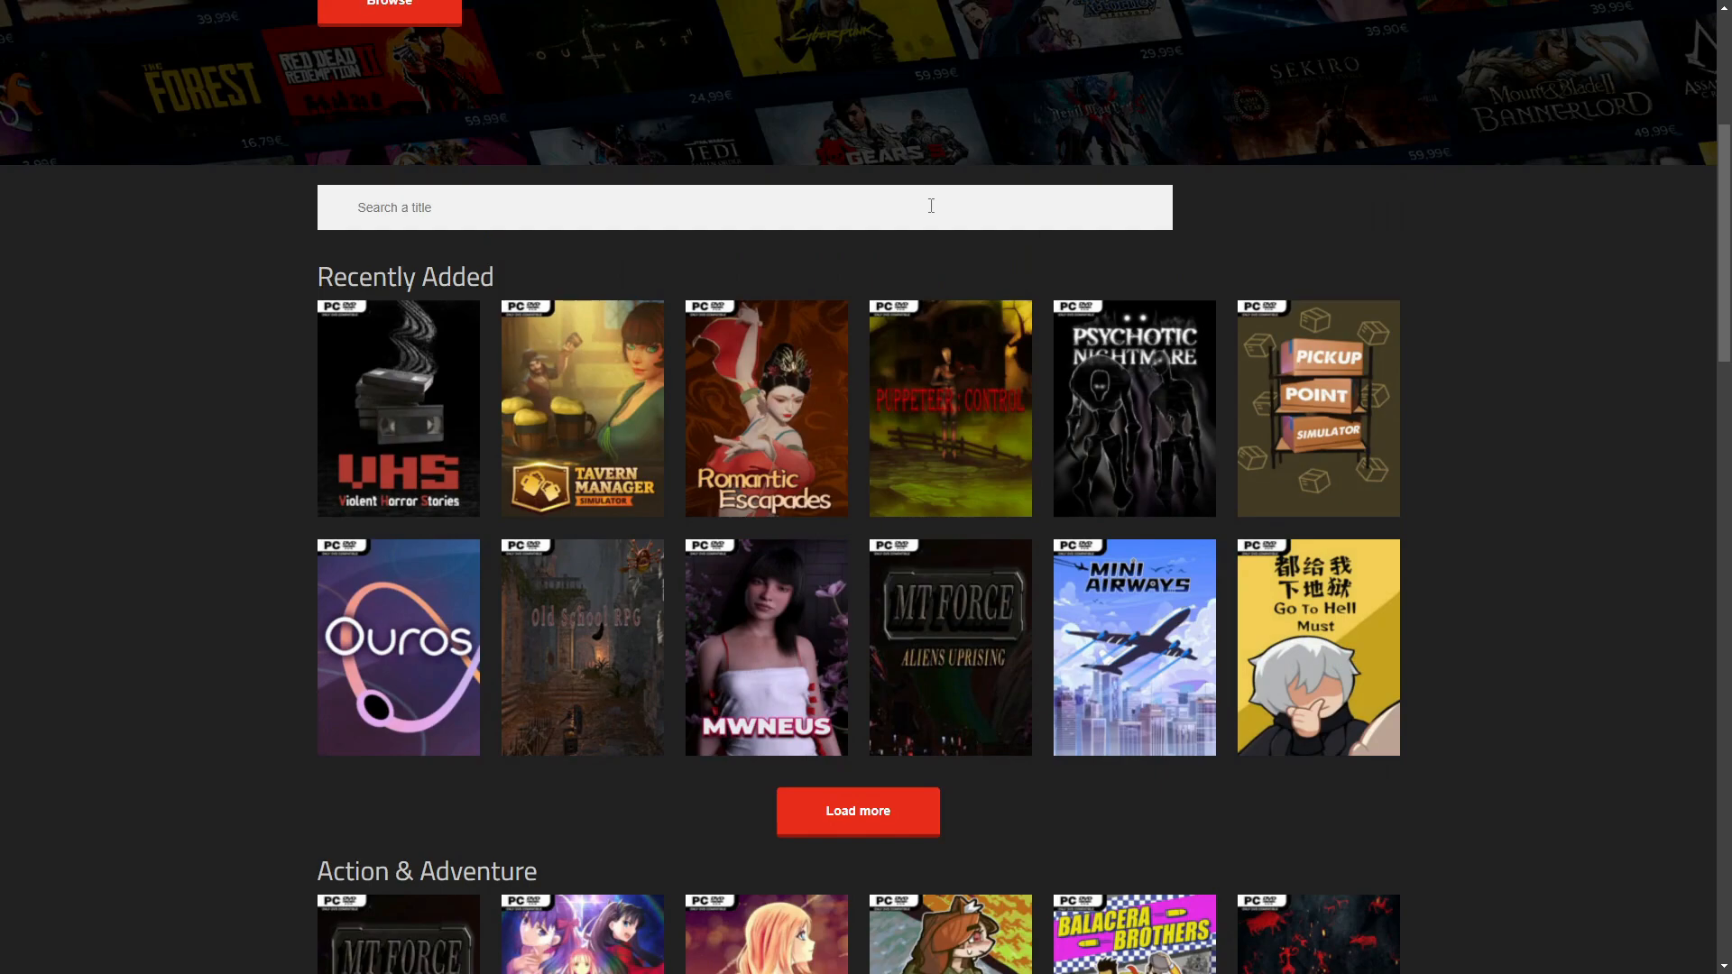
# Enter "elden ring" in the site's 'Search a title' box
pyautogui.write('en')
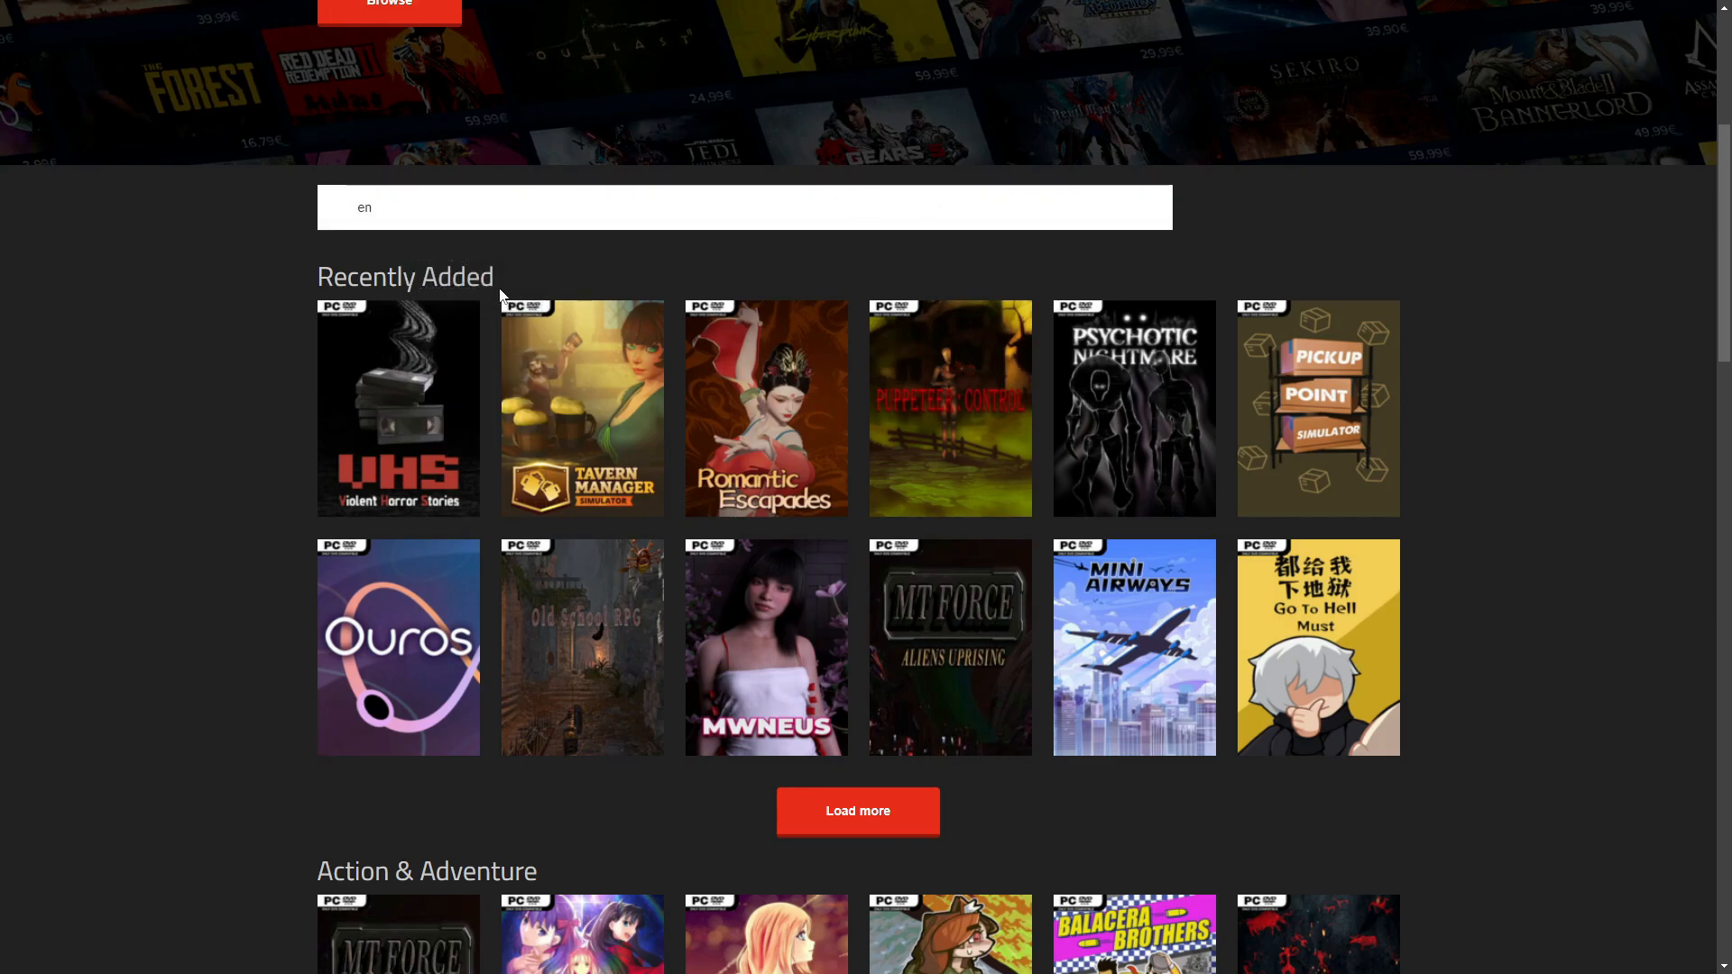
pyautogui.write('elden ring')
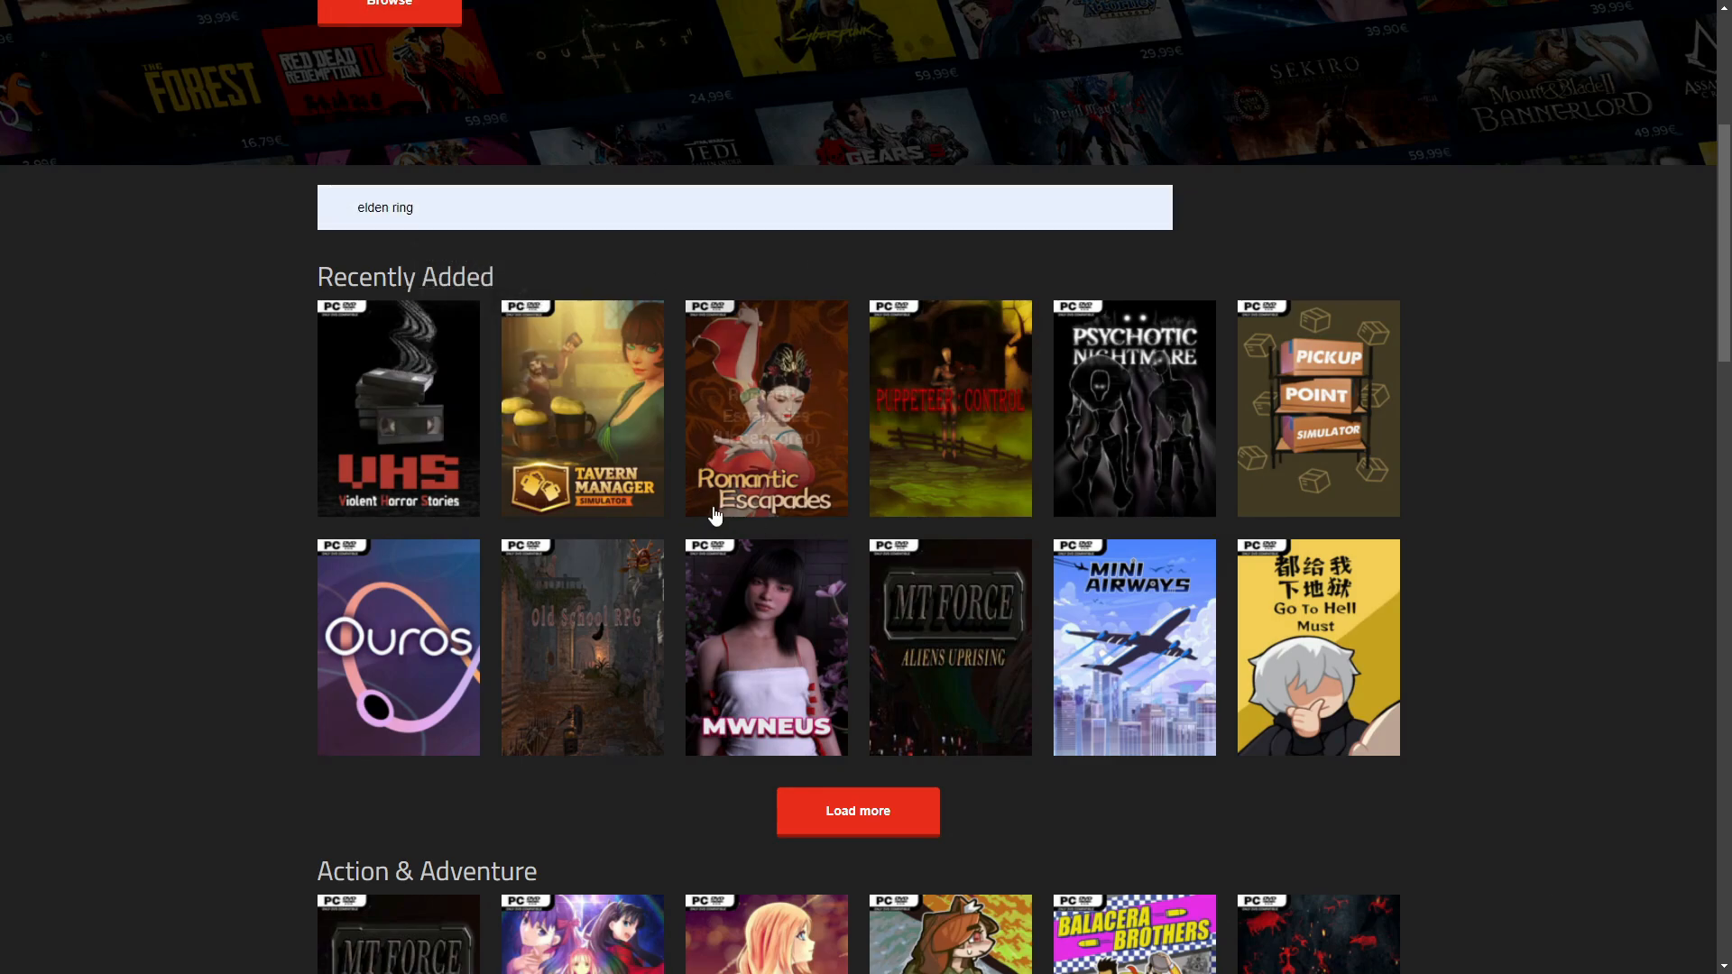
pyautogui.moveTo(949, 646)
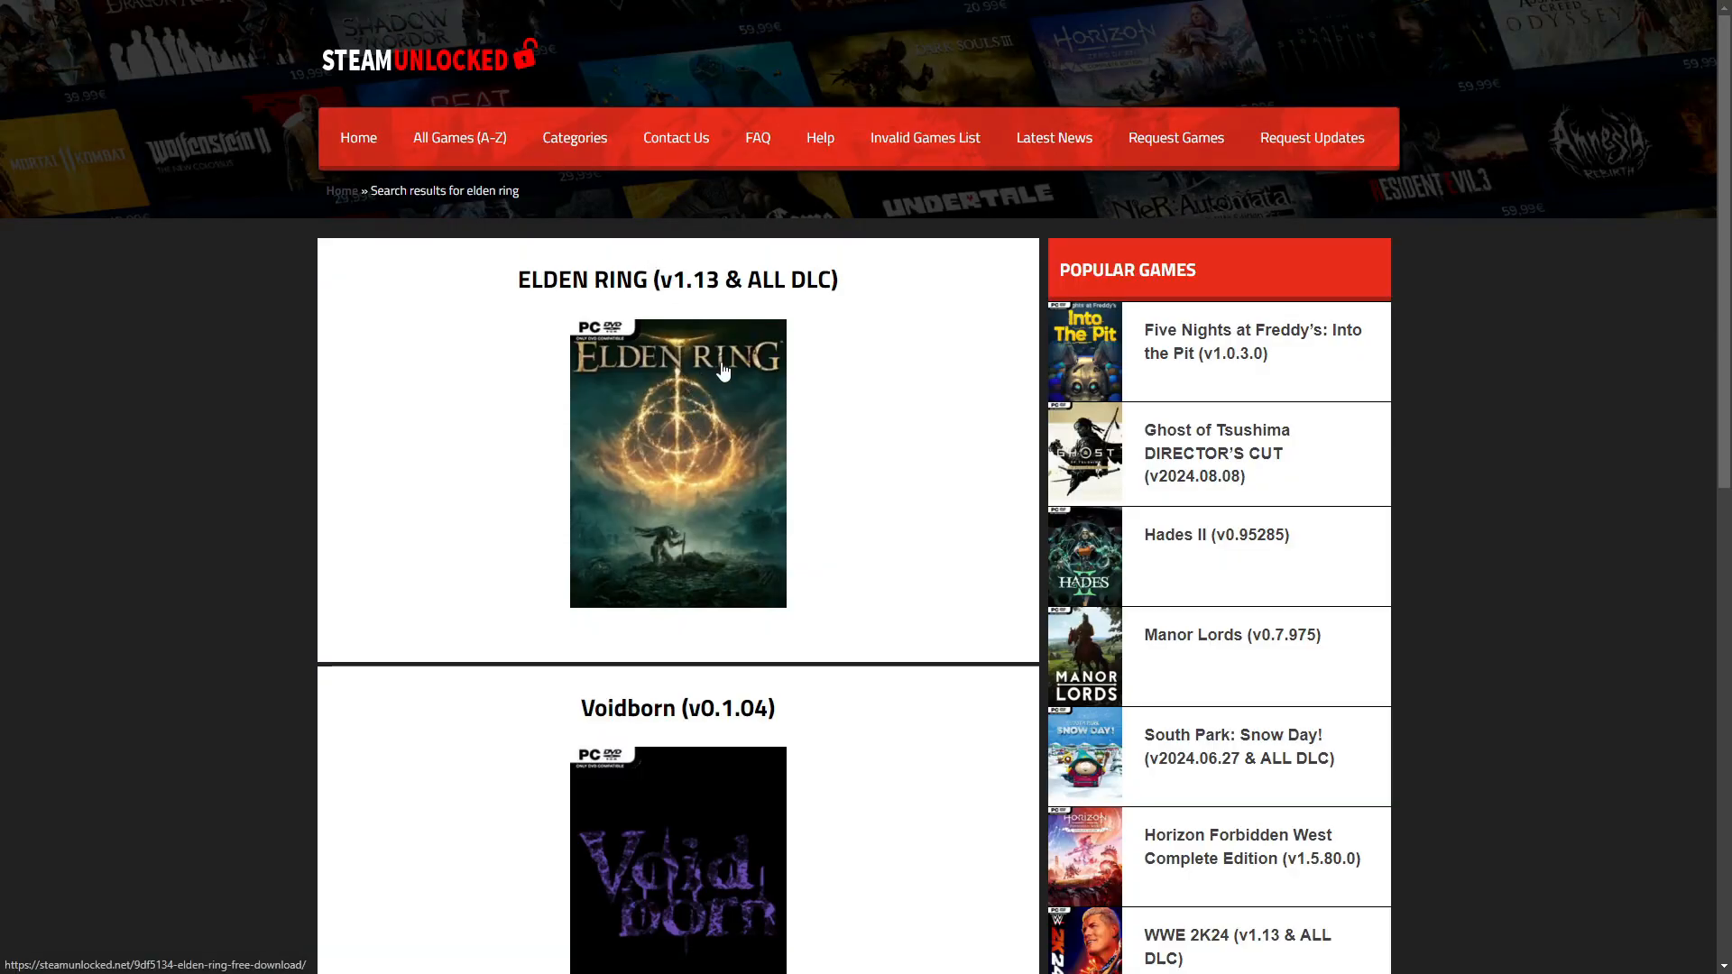
# Open the ELDEN RING (v1.13 & ALL DLC) page and reach its Installation Instructions and Download Links
pyautogui.click(676, 464)
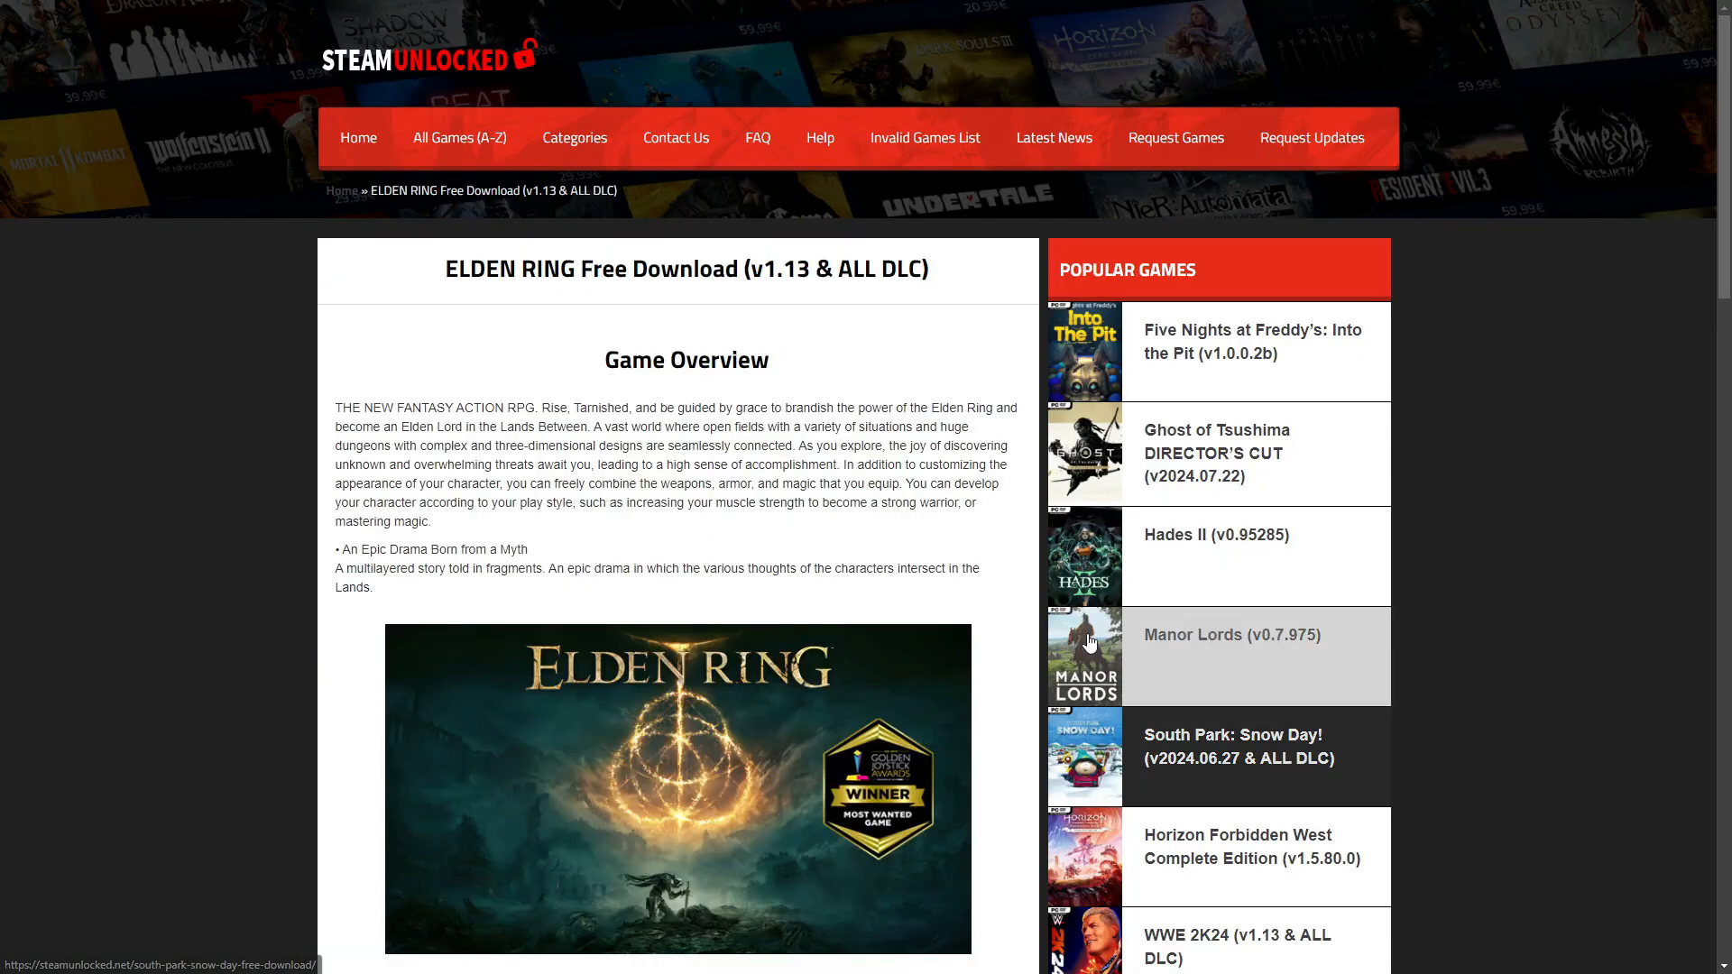
pyautogui.scroll(-3)
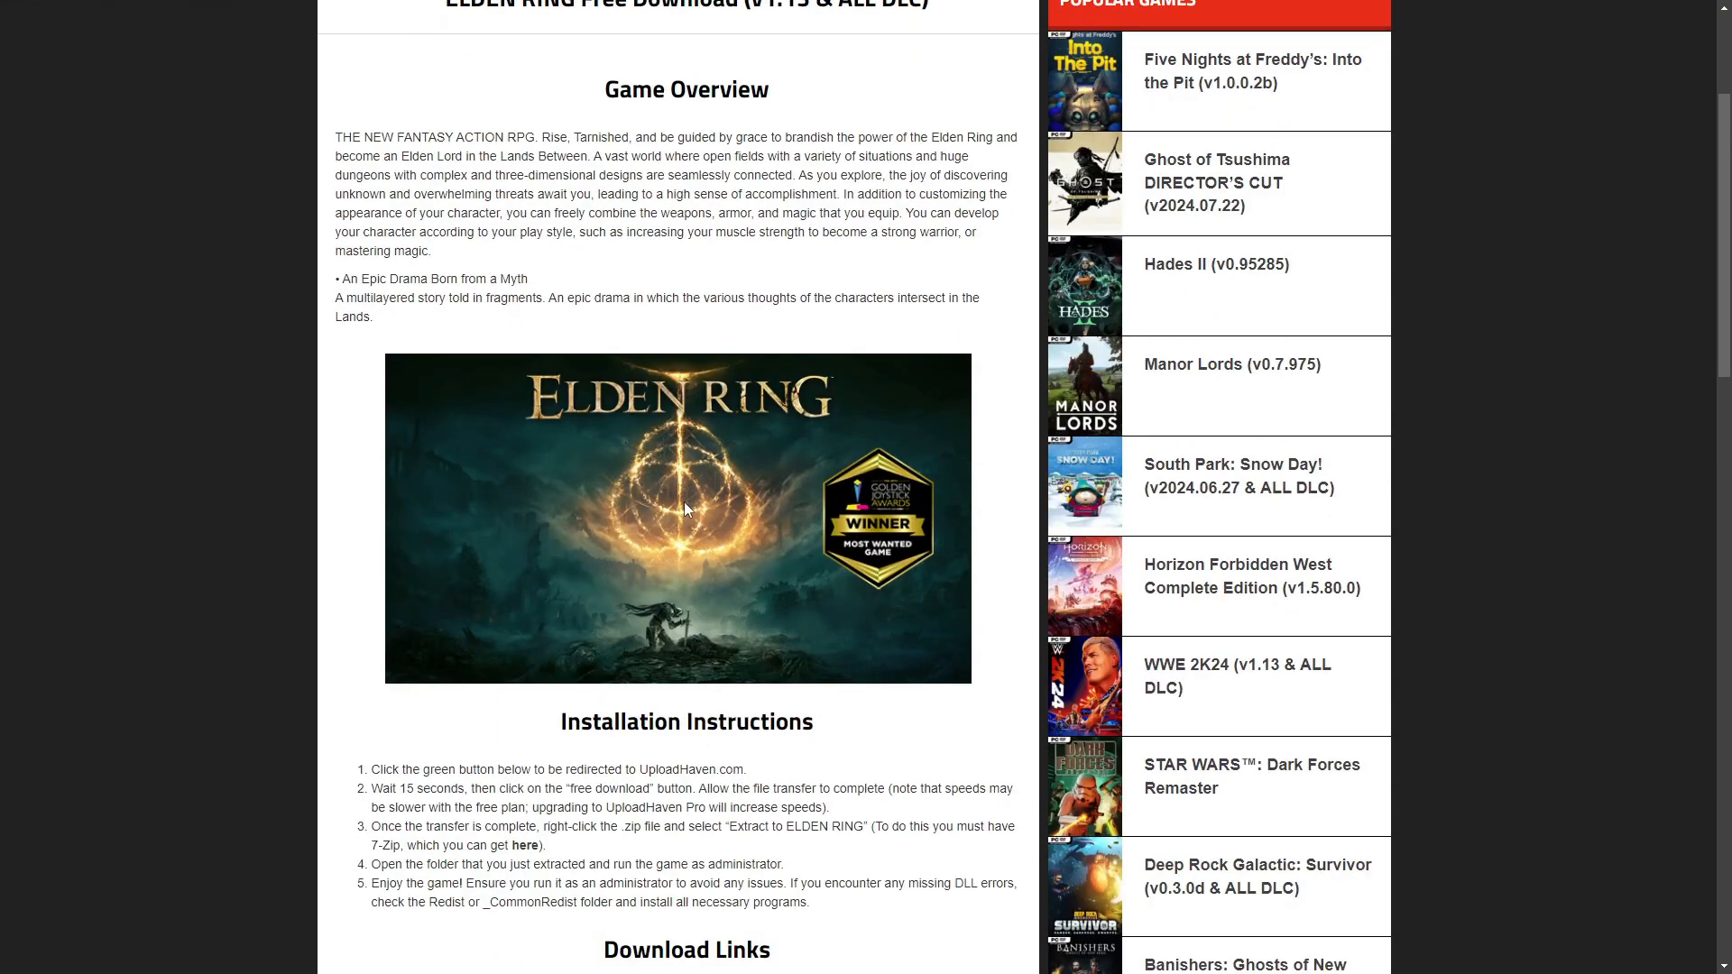
pyautogui.scroll(-3)
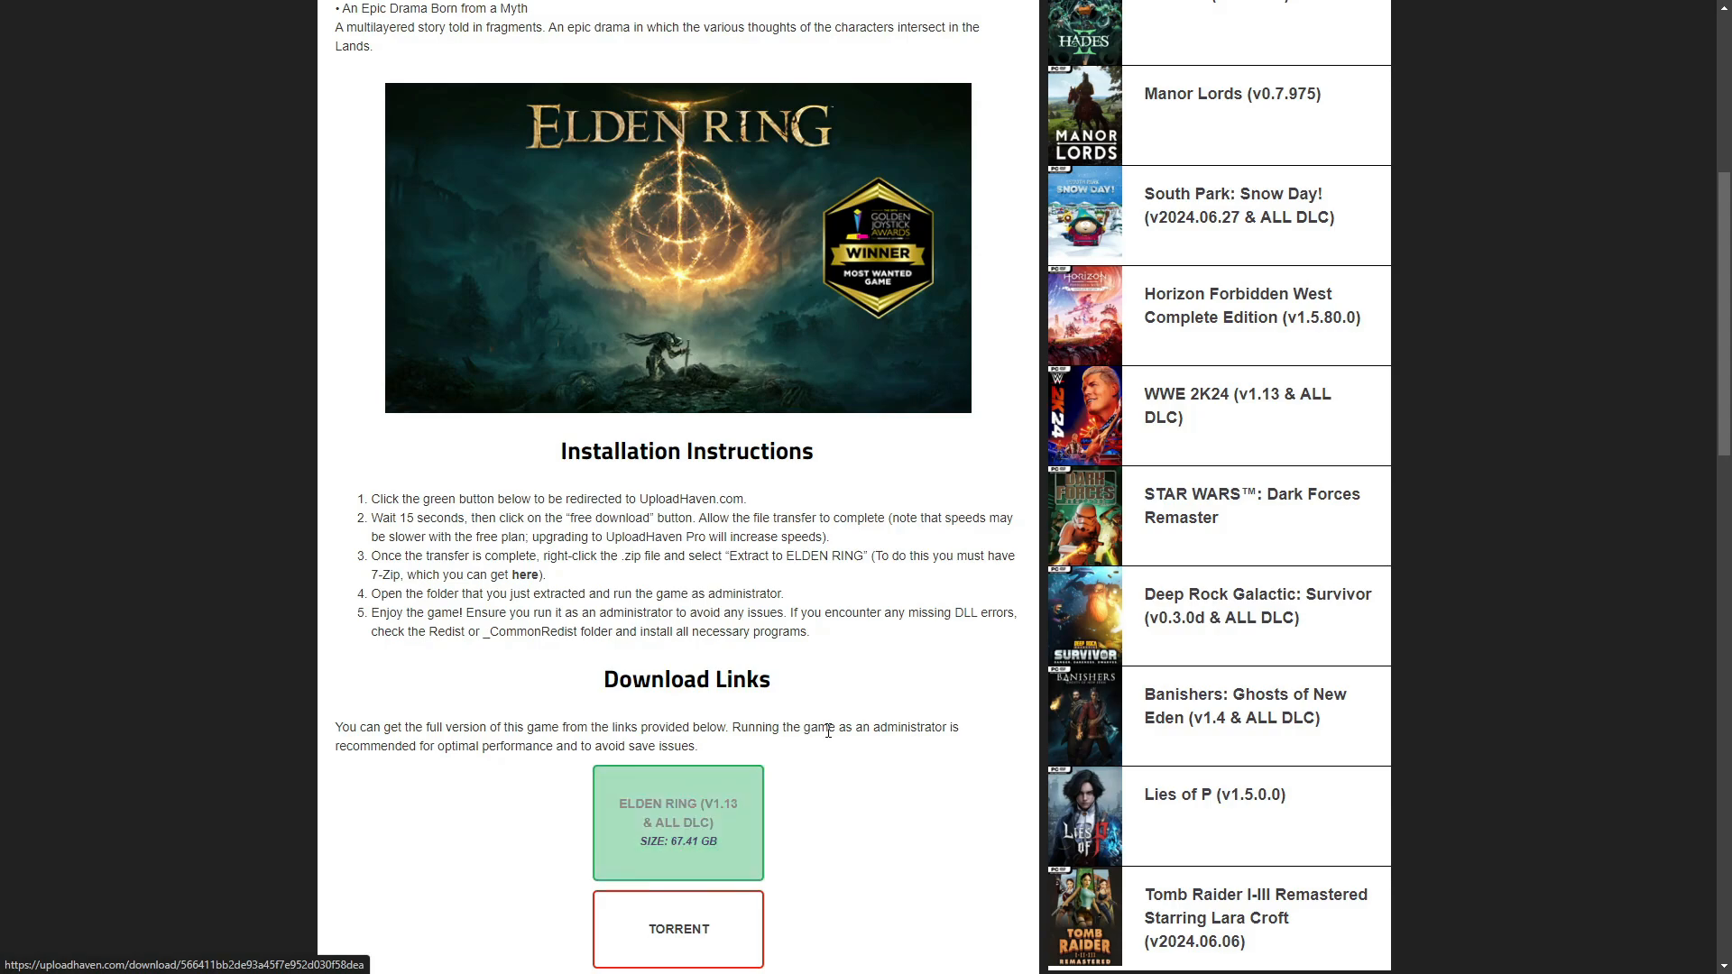
pyautogui.moveTo(850, 710)
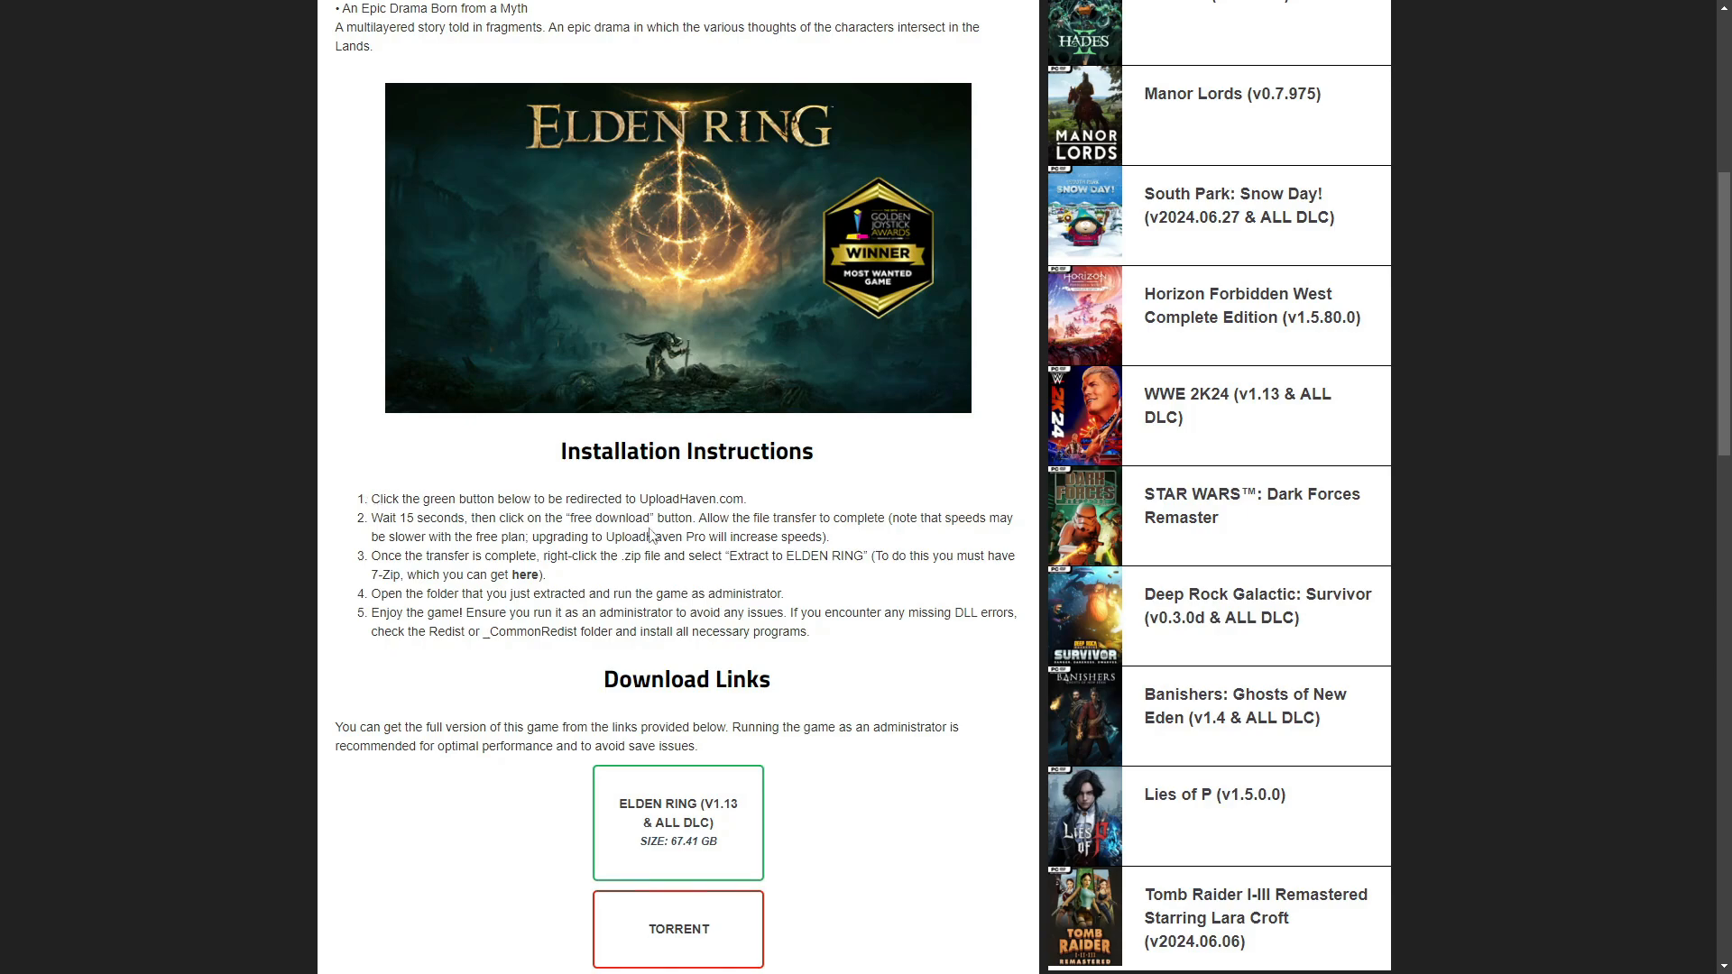
pyautogui.moveTo(895, 612)
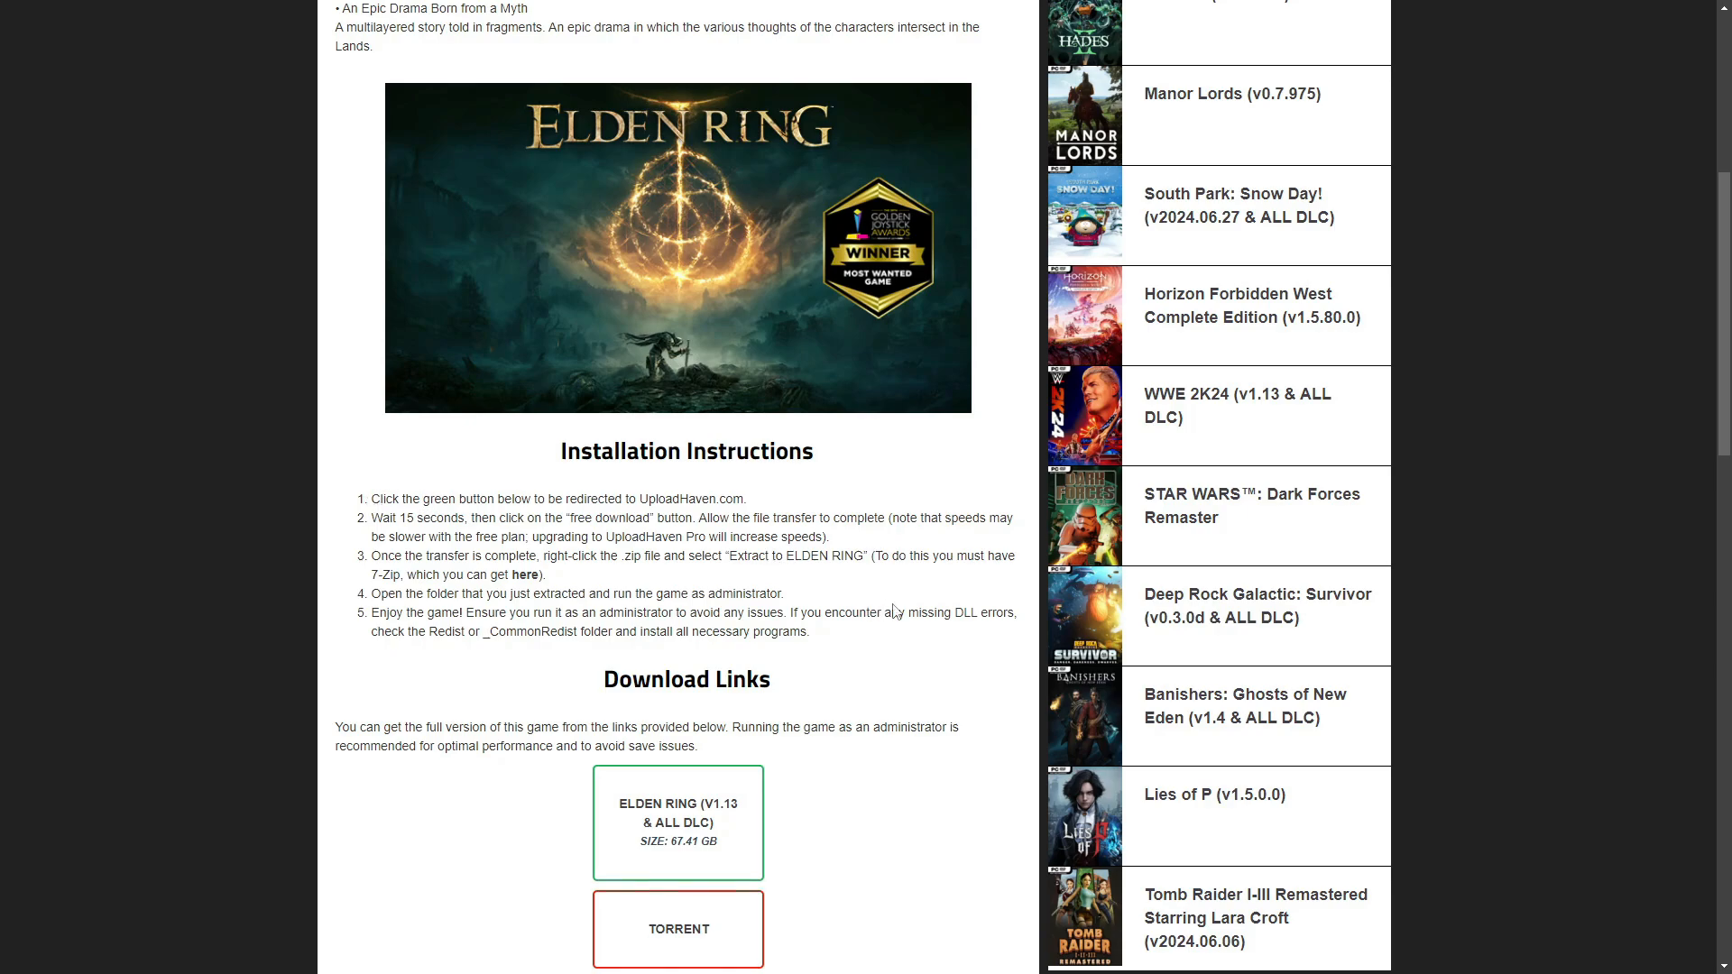